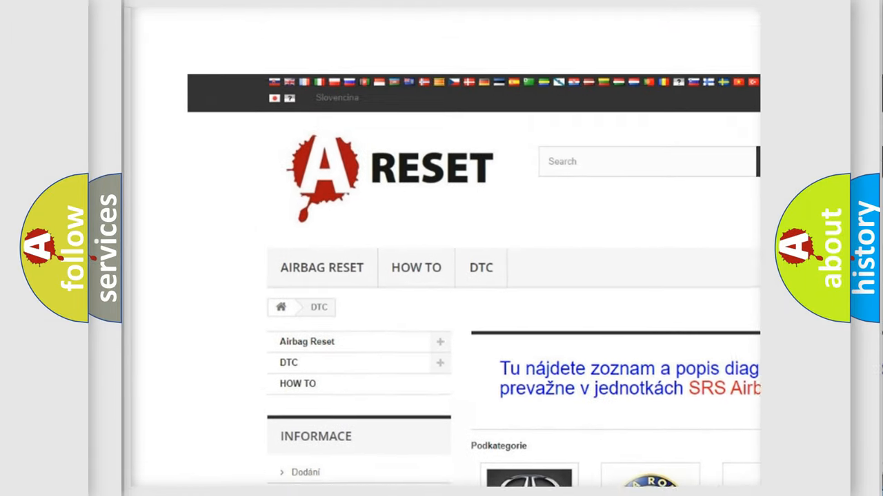
{"action": "scroll", "scroll_direction": "down", "scroll_amount": 3}
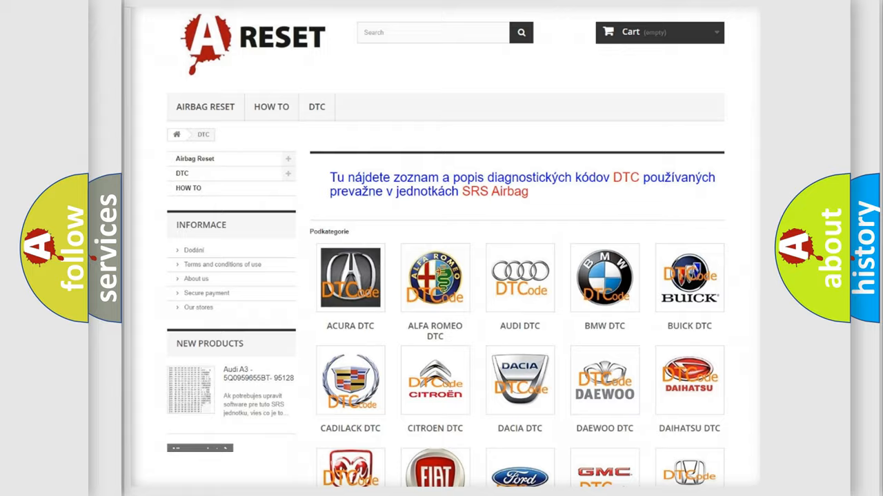
{"action": "scroll", "scroll_direction": "down", "scroll_amount": 3}
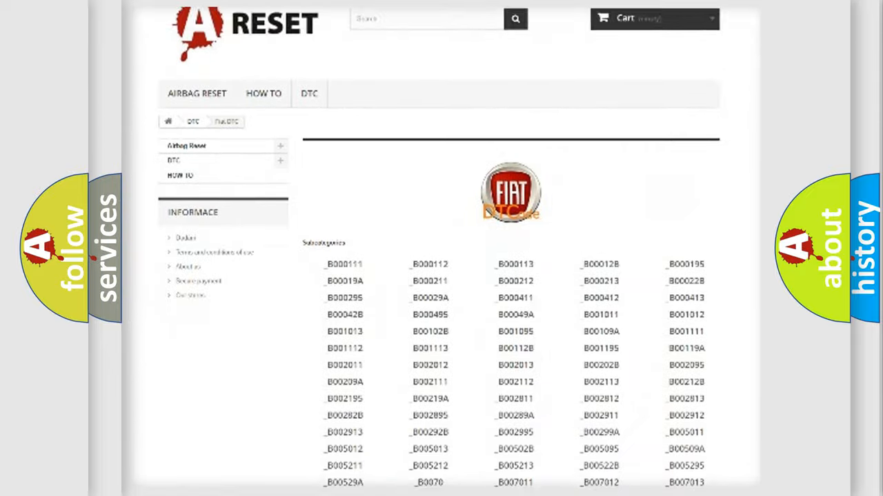
{"action": "scroll", "scroll_direction": "down", "scroll_amount": 3}
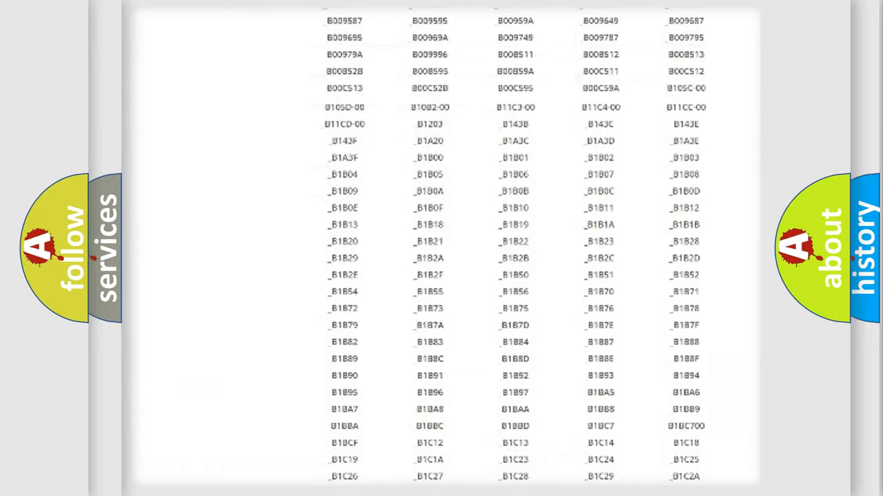
{"action": "scroll", "scroll_direction": "up", "scroll_amount": 3}
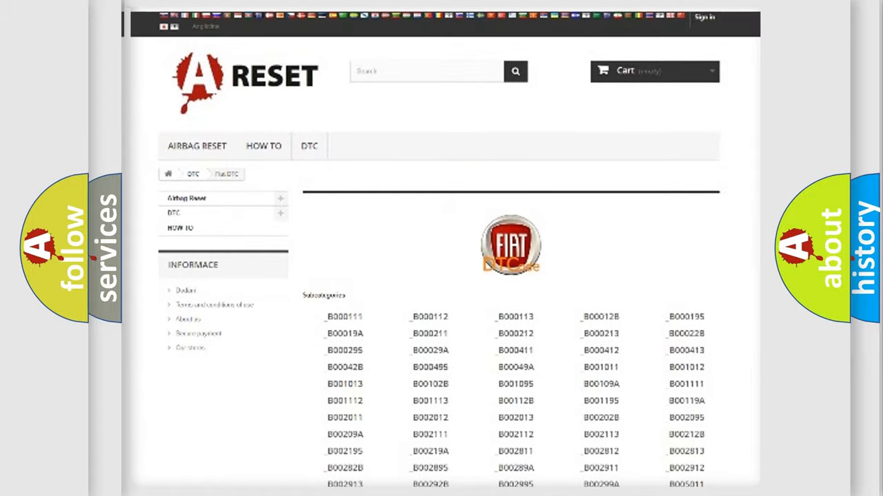